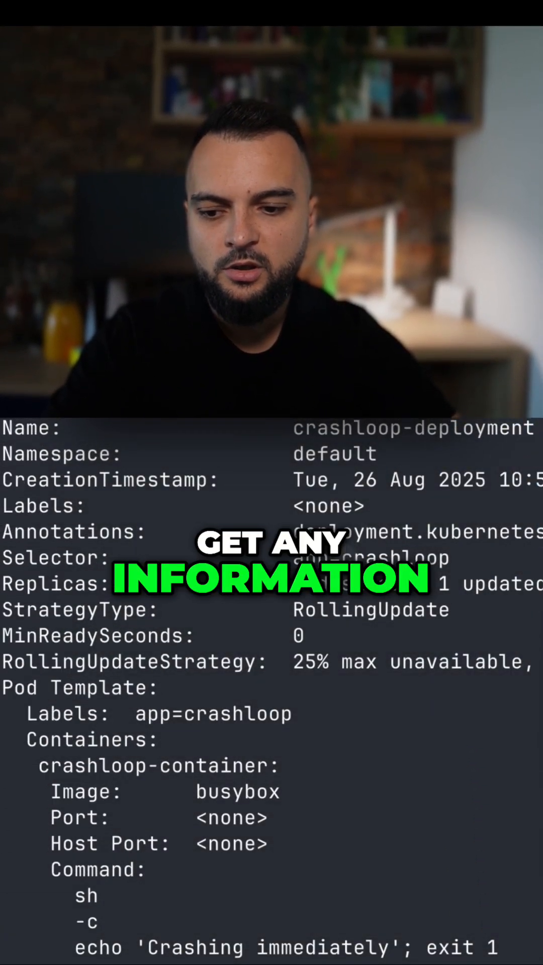
scroll(down, 3)
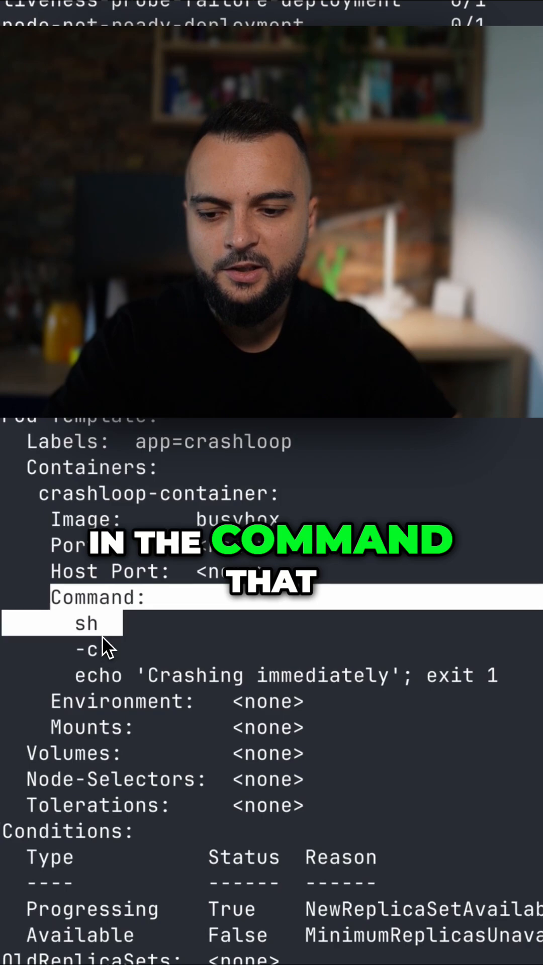